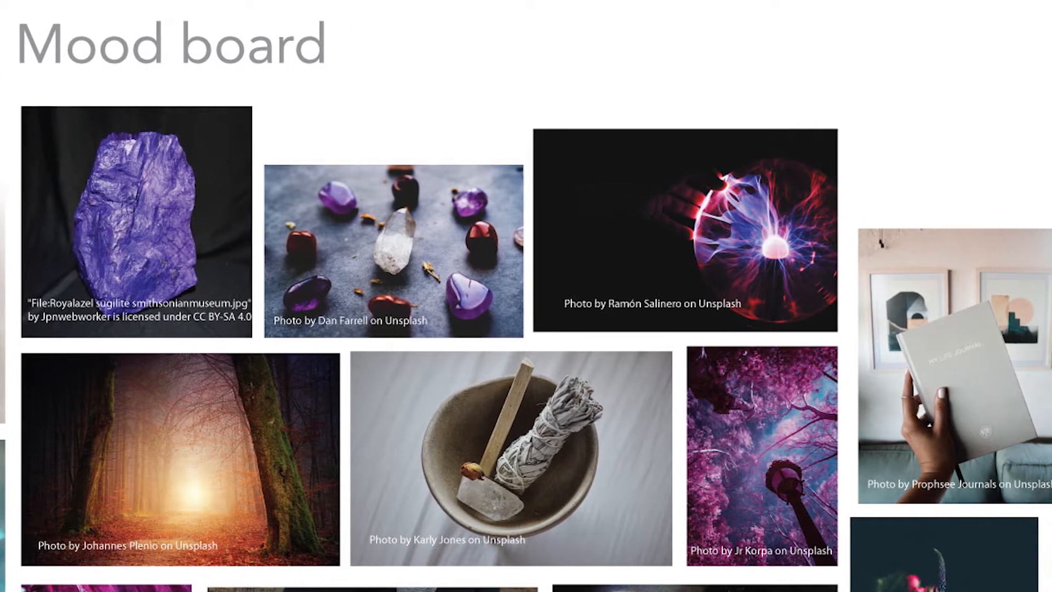
Step: Alt-drag the corner crop mark along the top edge, then copy the top marks to the bottom edge
scroll(down, 3)
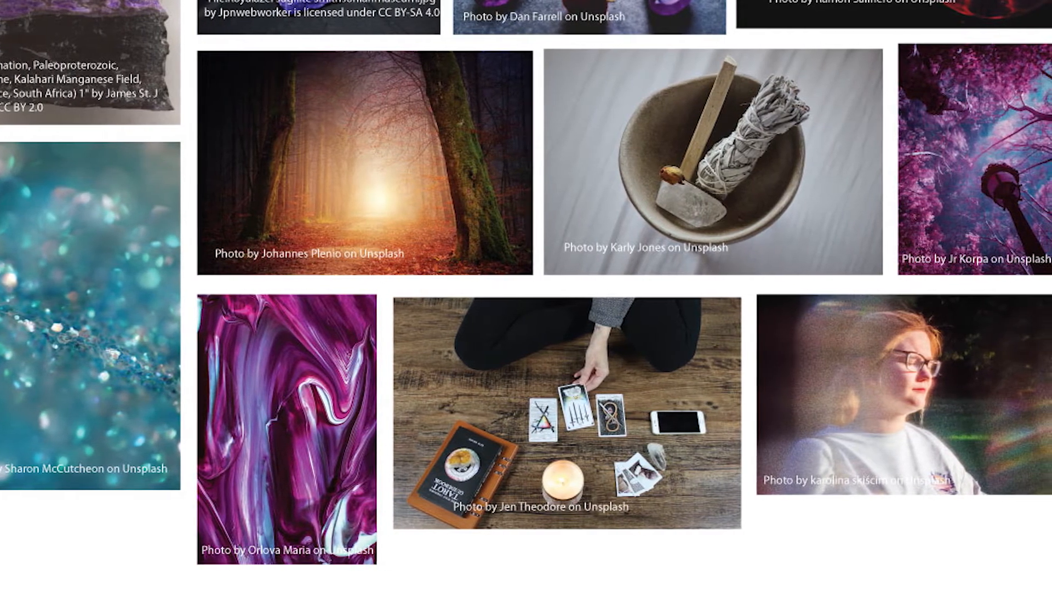
scroll(down, 3)
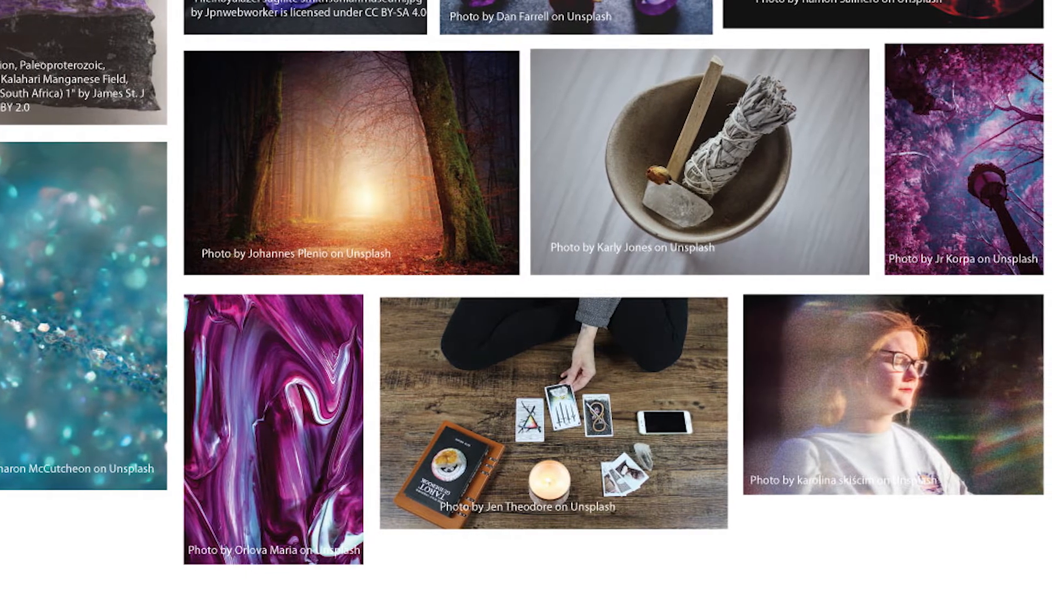
scroll(down, 3)
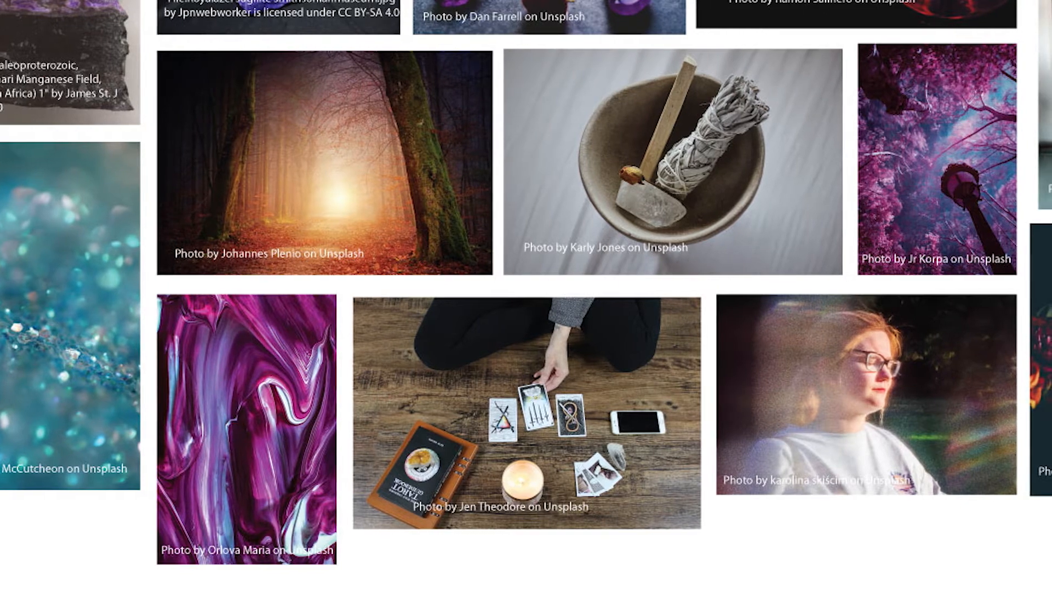
scroll(down, 3)
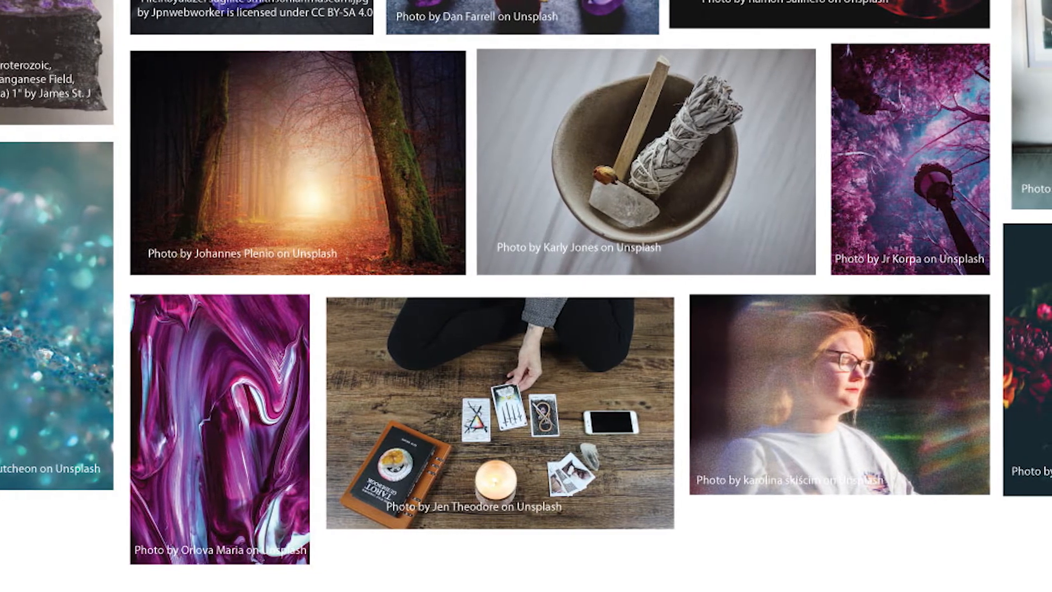
scroll(down, 3)
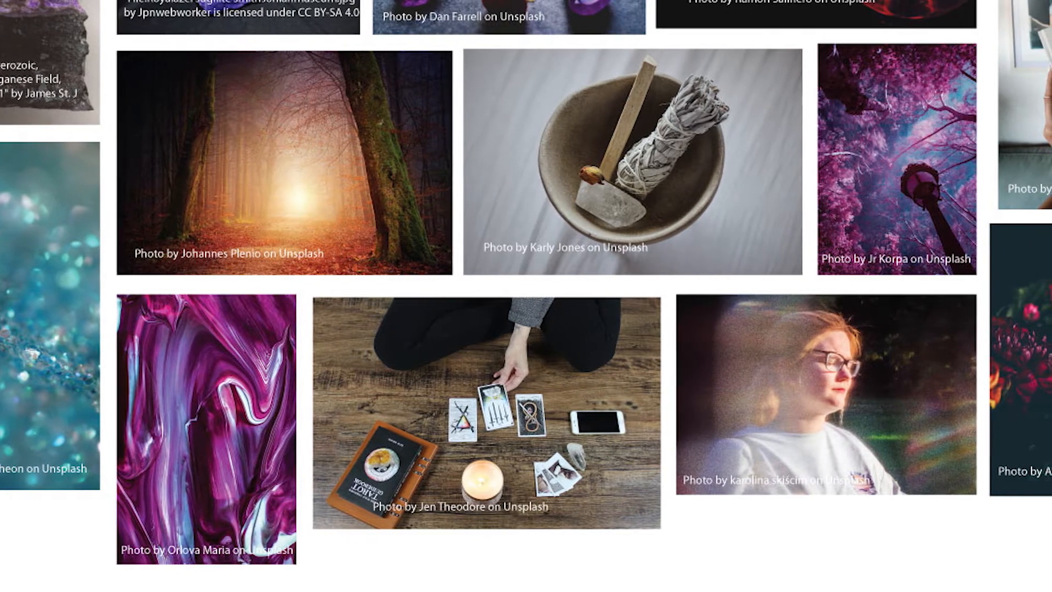
scroll(down, 3)
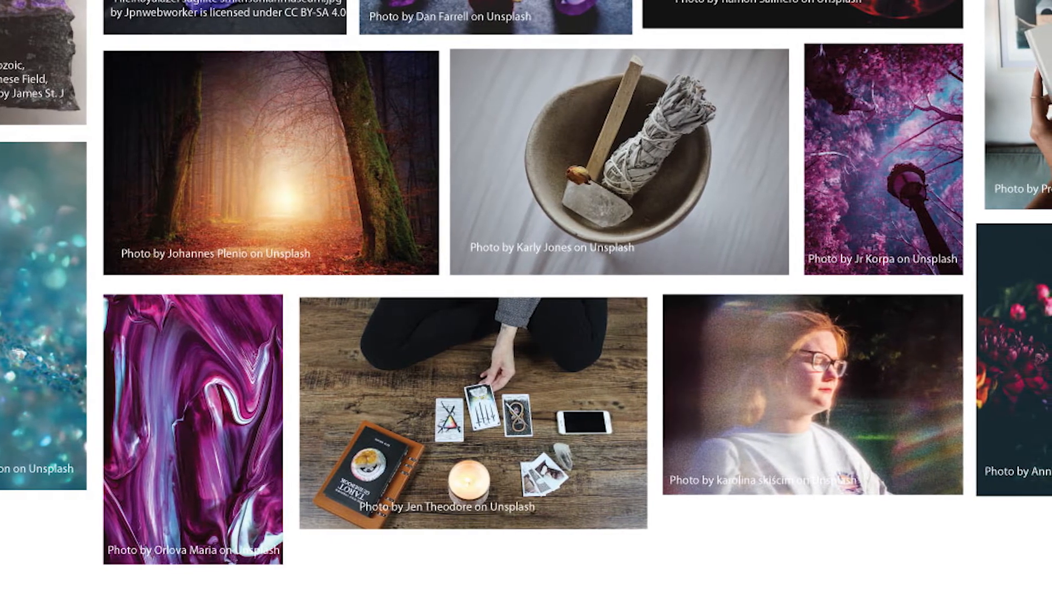
scroll(down, 3)
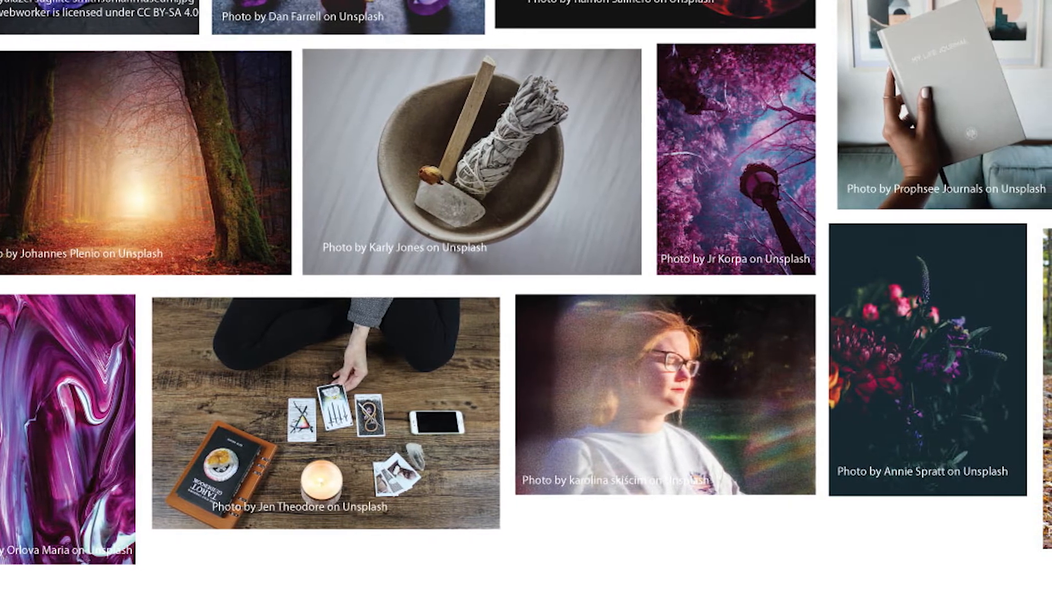
scroll(down, 3)
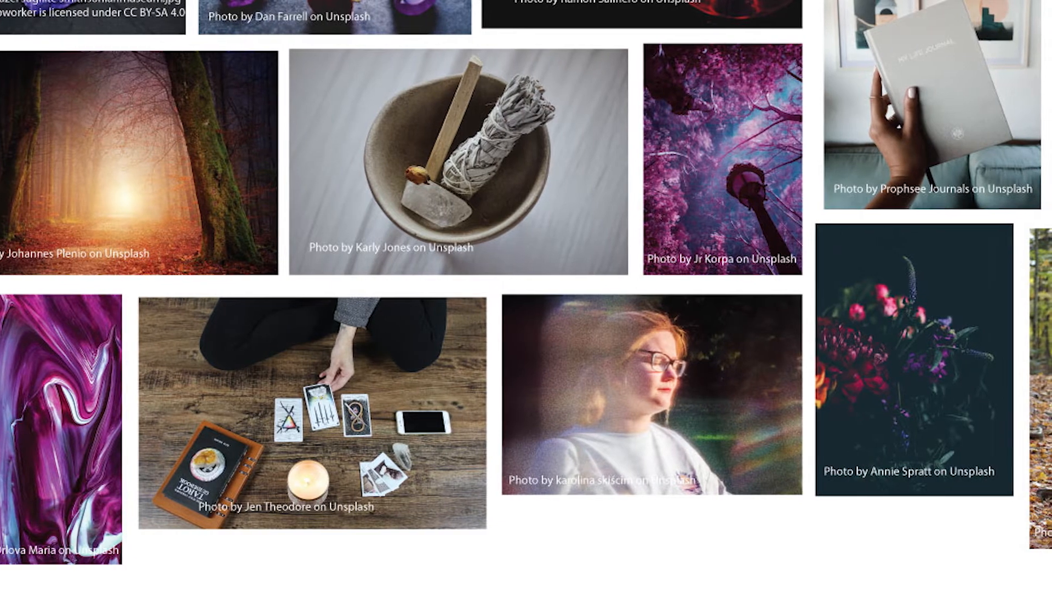
scroll(down, 3)
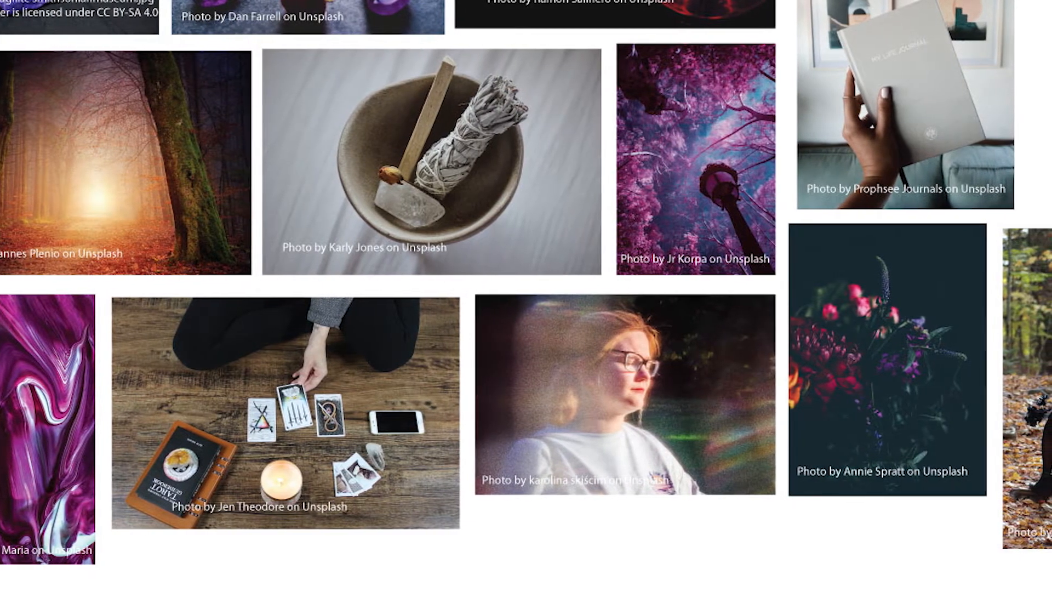
scroll(down, 3)
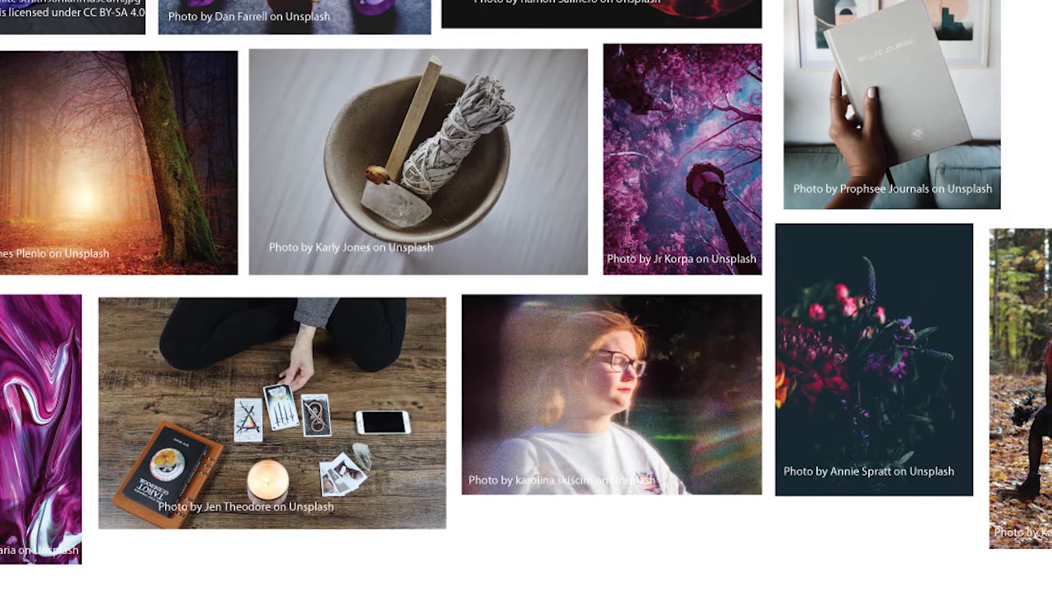
scroll(down, 3)
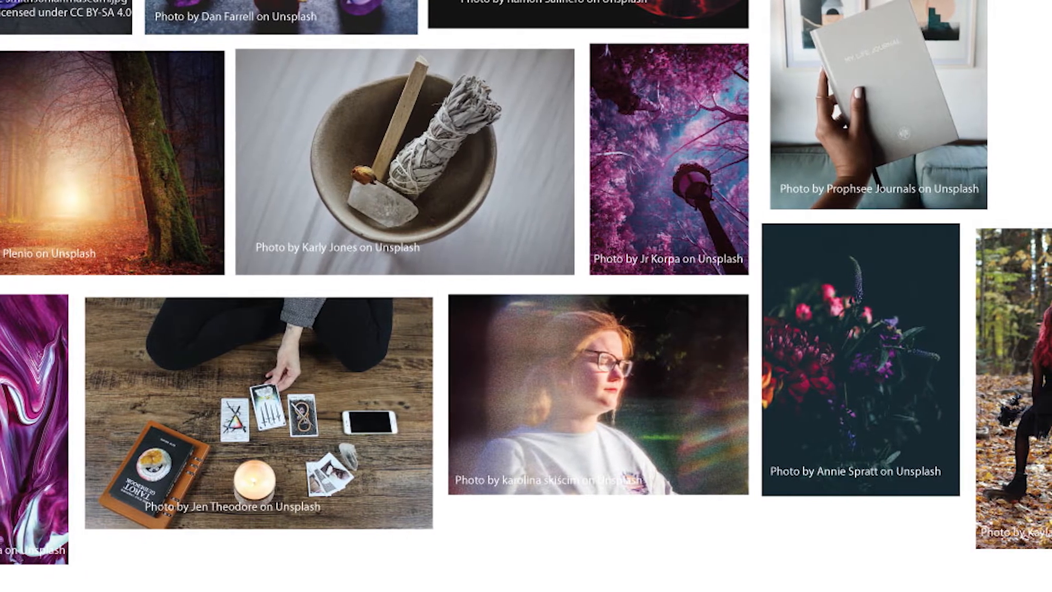
scroll(down, 3)
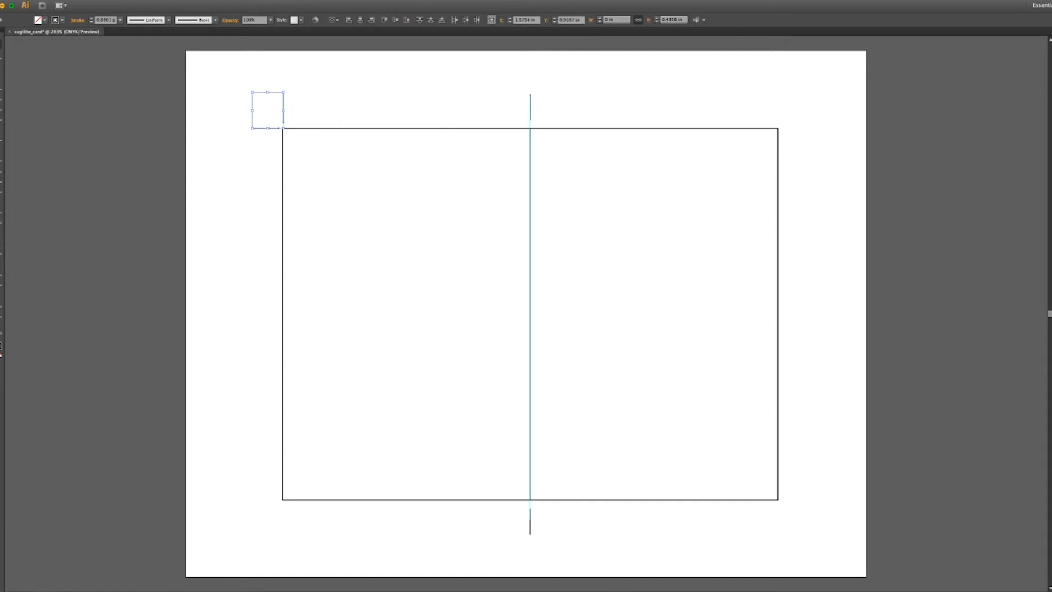
drag(267, 109, 785, 110)
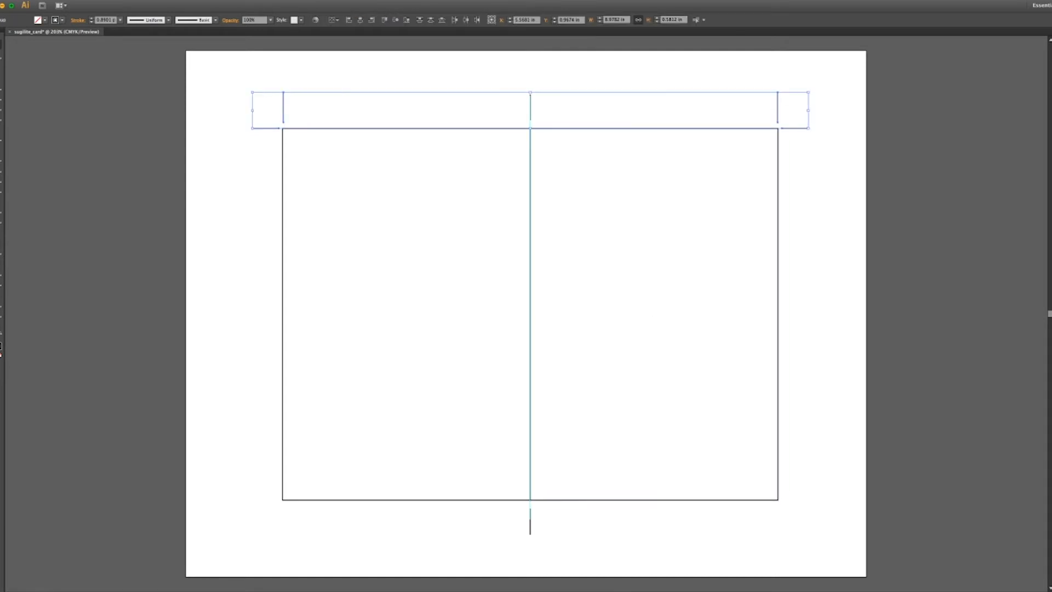
drag(529, 109, 529, 527)
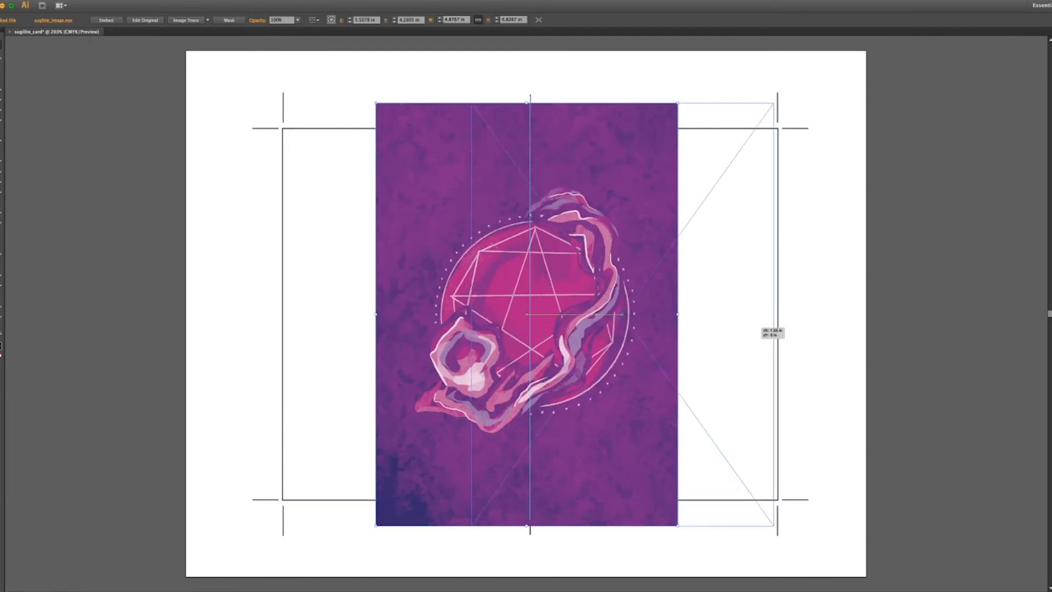
Step: Scale the placed wisp image to fill the right panel and select the 'Ritual: A Sixth Sense' text block
drag(527, 315, 651, 316)
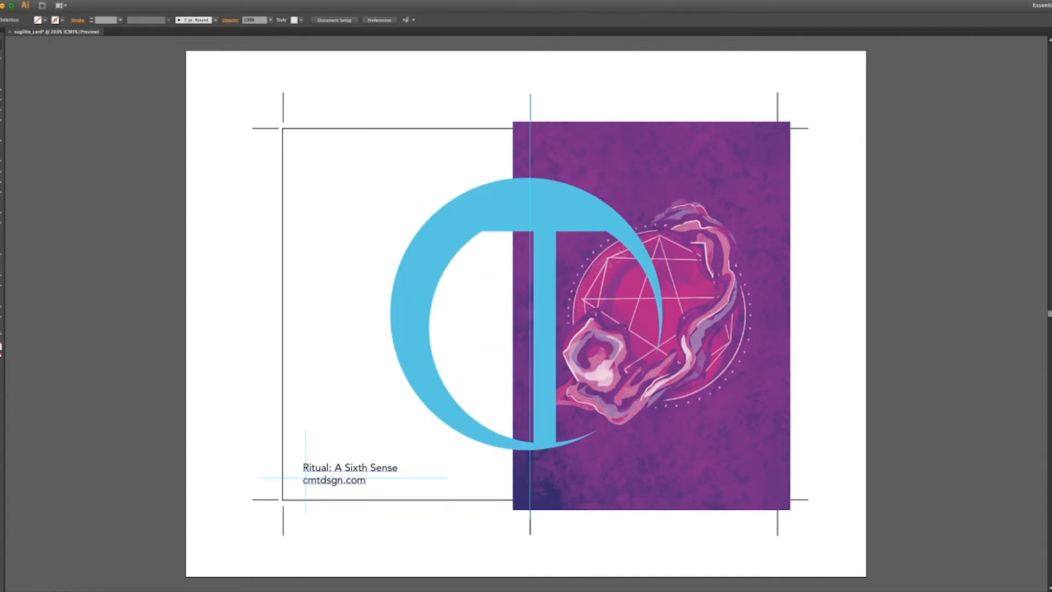
click(350, 471)
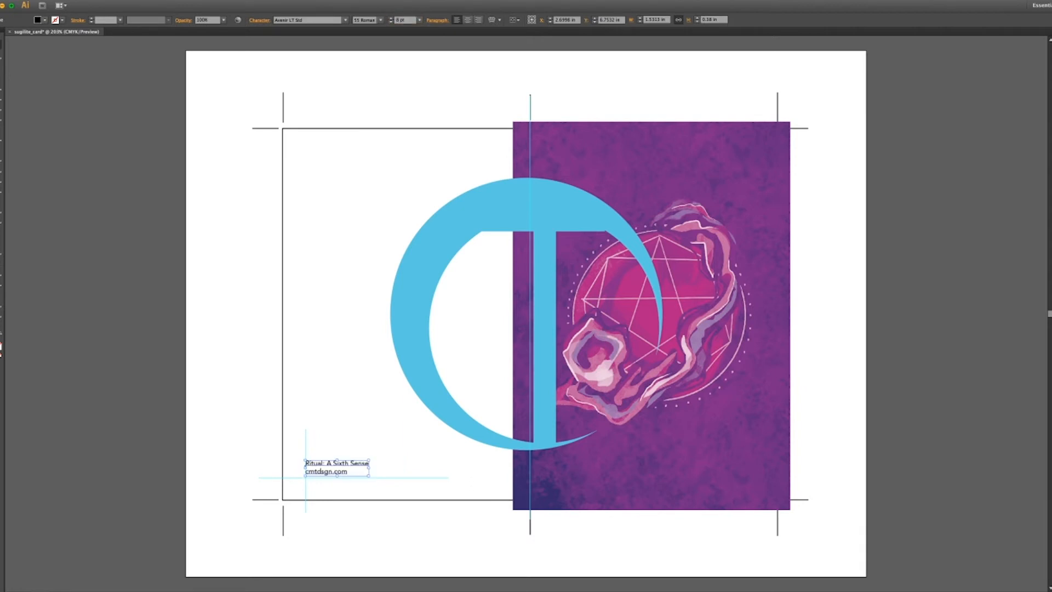